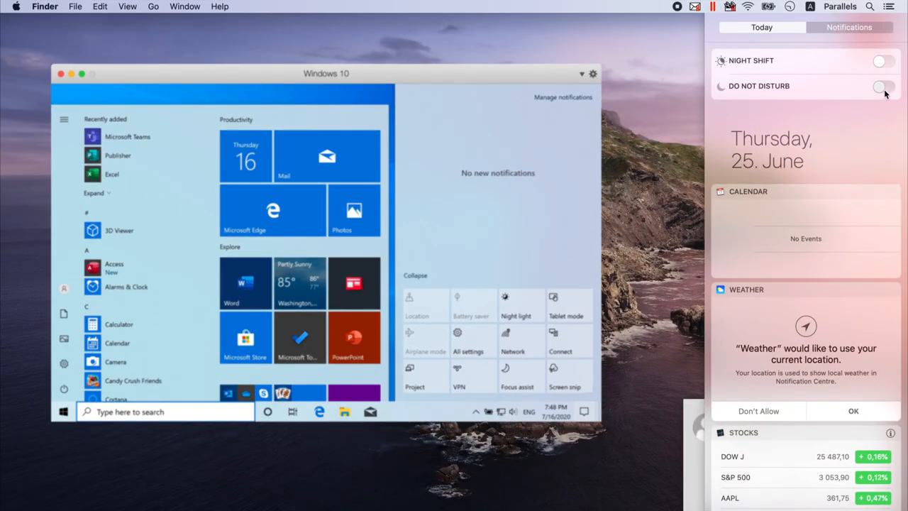
Turn on Do Not Disturb, then choose Print on Both Sides in Word's print settings
click(883, 86)
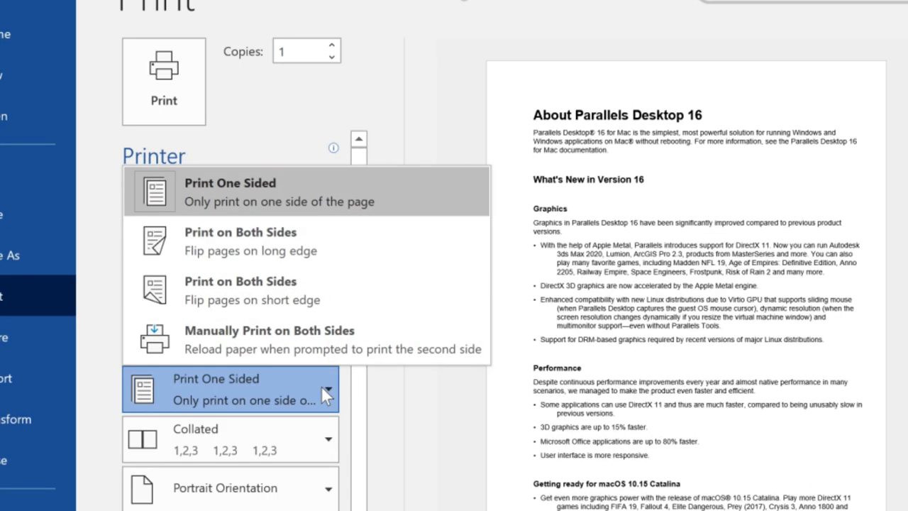
click(240, 241)
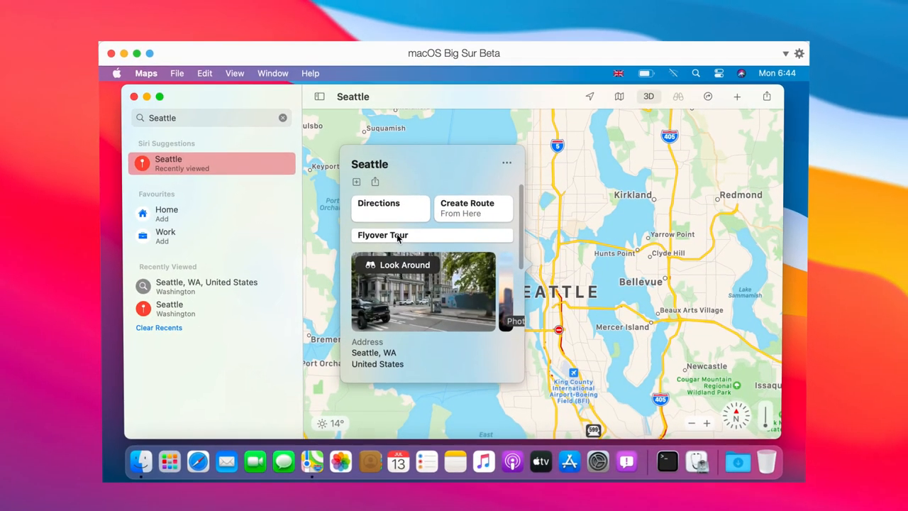
Start the 3D Flyover Tour of Seattle from its Maps place card
click(383, 235)
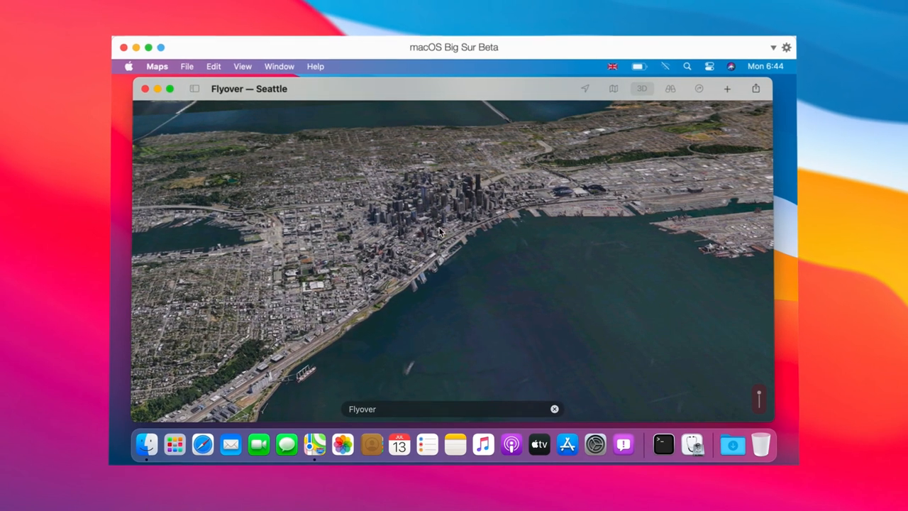